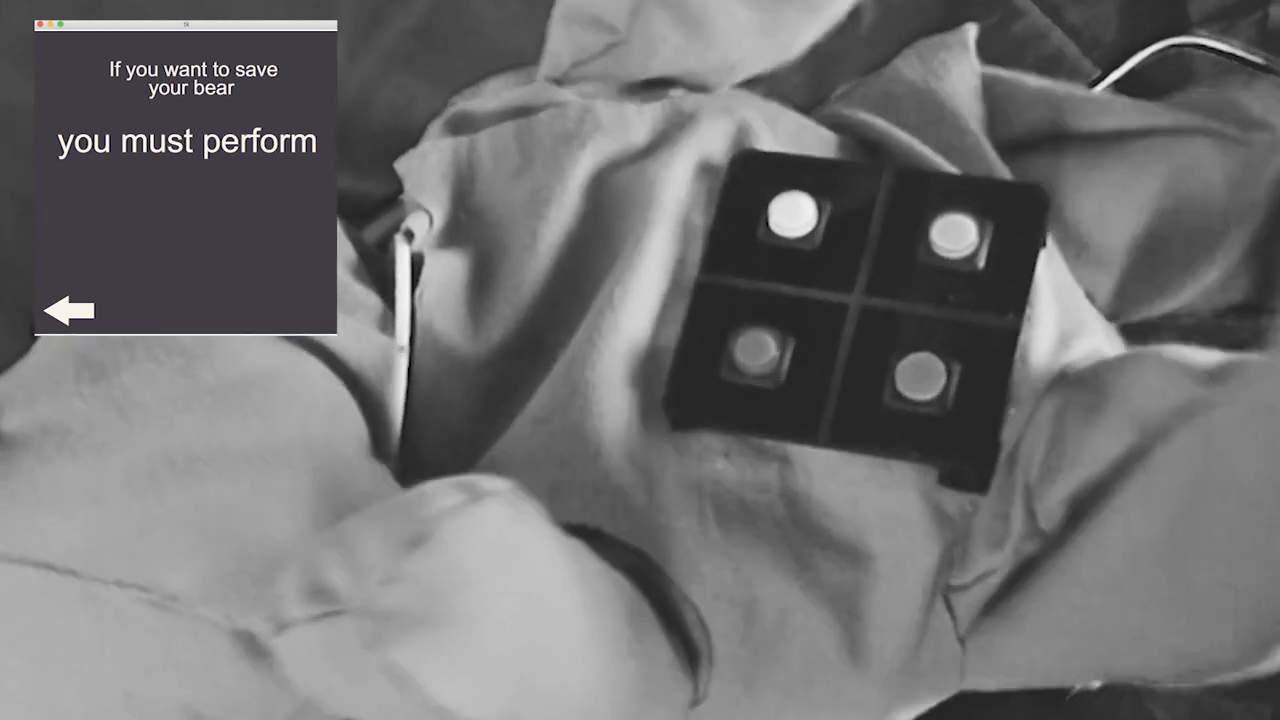
Step: Advance from the save-your-bear intro prompt to the color-memory instructions screen
{"action": "left_click", "coordinate": [70, 310]}
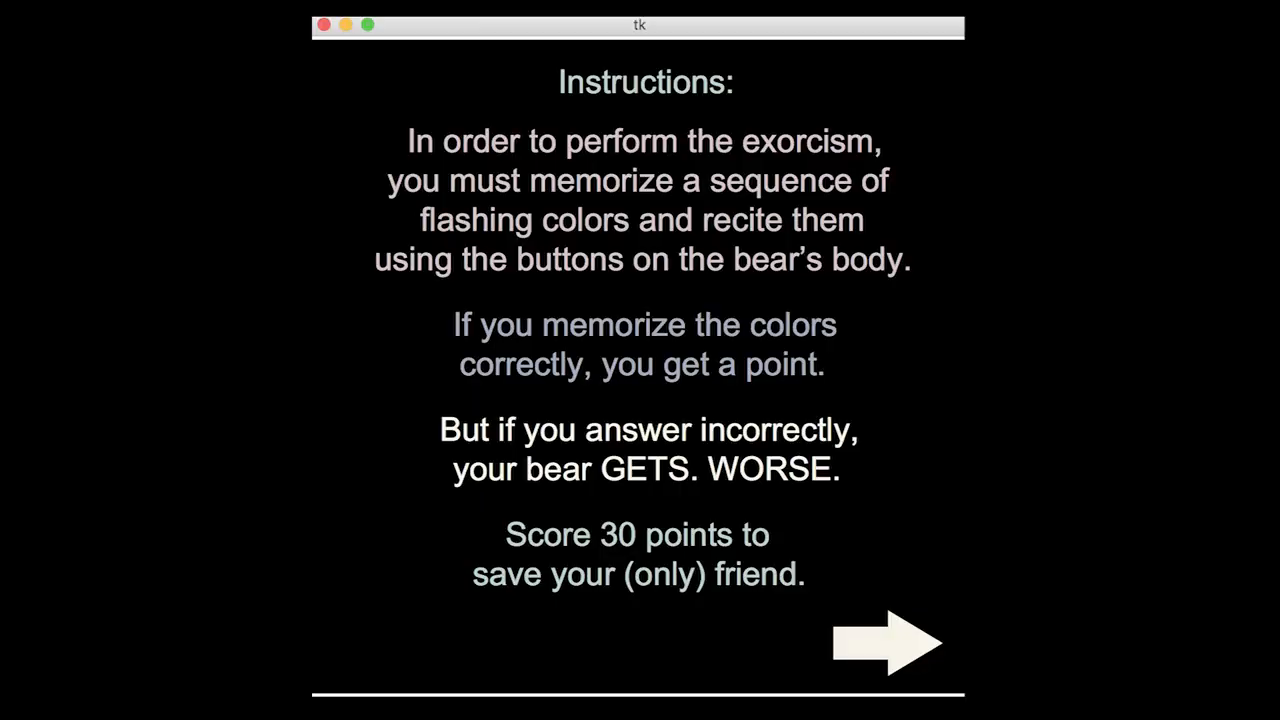